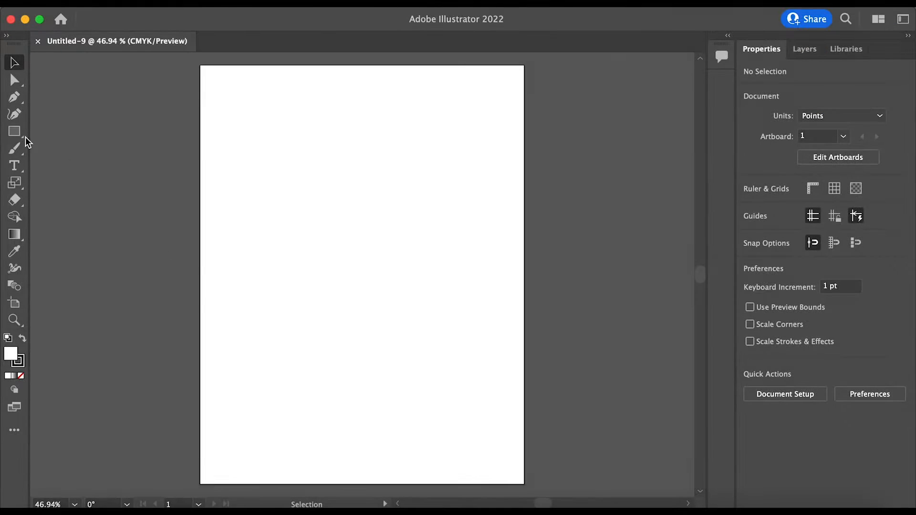
Draw a full-page rectangle and fill it with a dark navy swatch.
left_click_drag(200, 66, 343, 270)
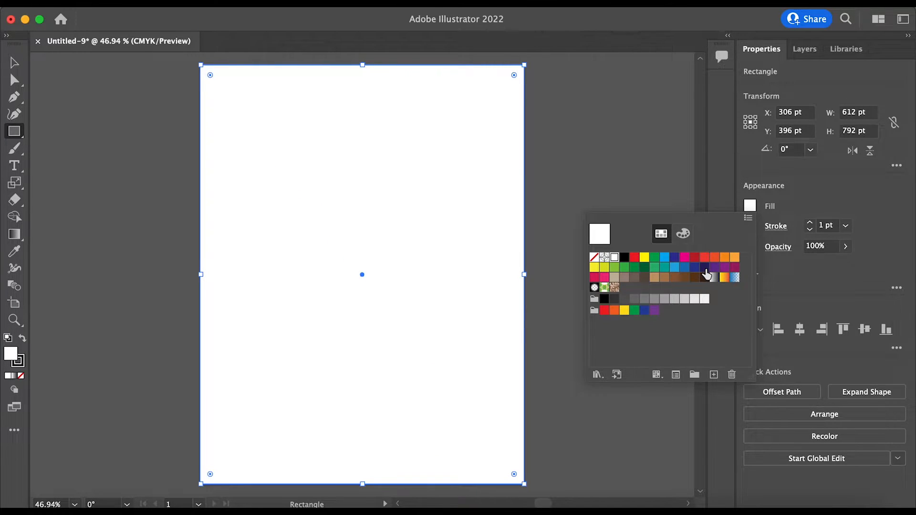
left_click(706, 275)
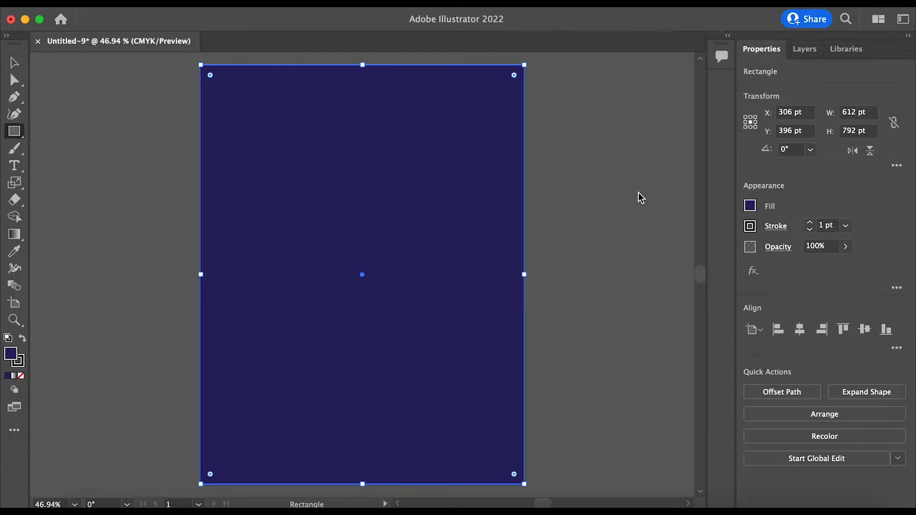
Place the word 'Follow' in Hobeaux Black near the top of the navy page.
left_click(14, 165)
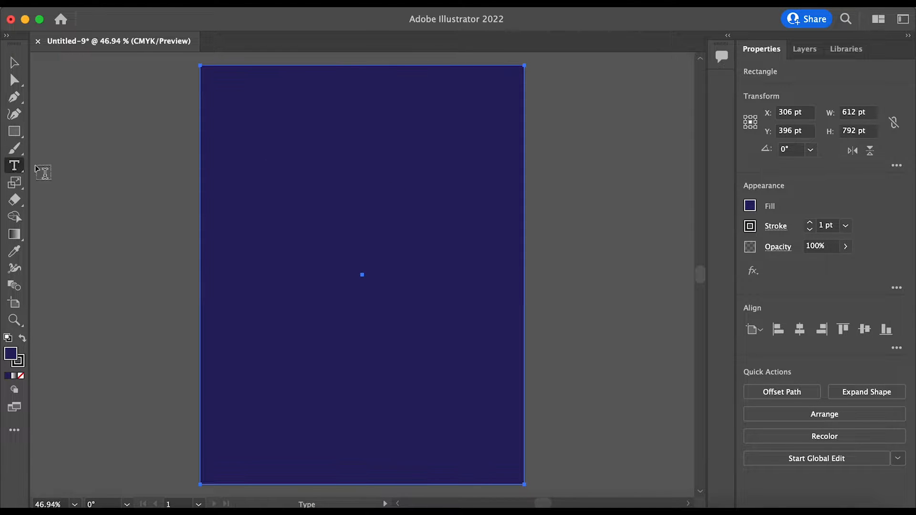
type("Follow")
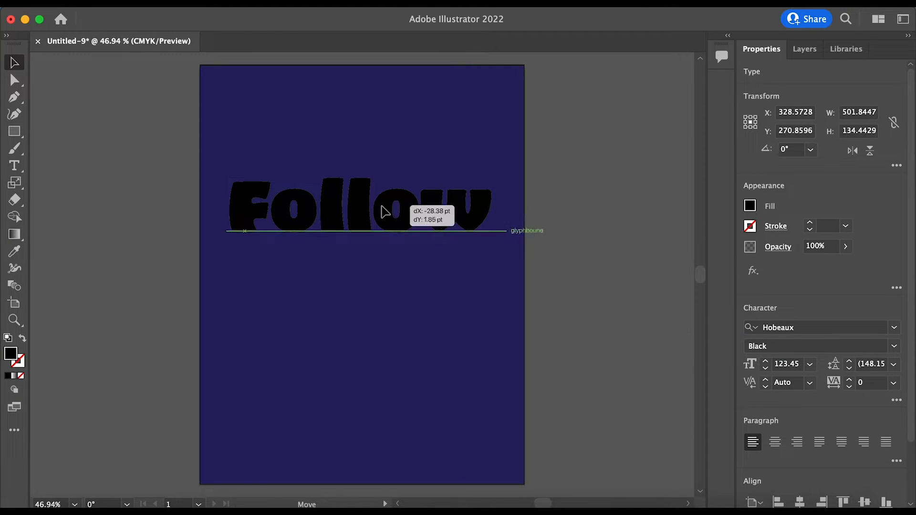
left_click(750, 206)
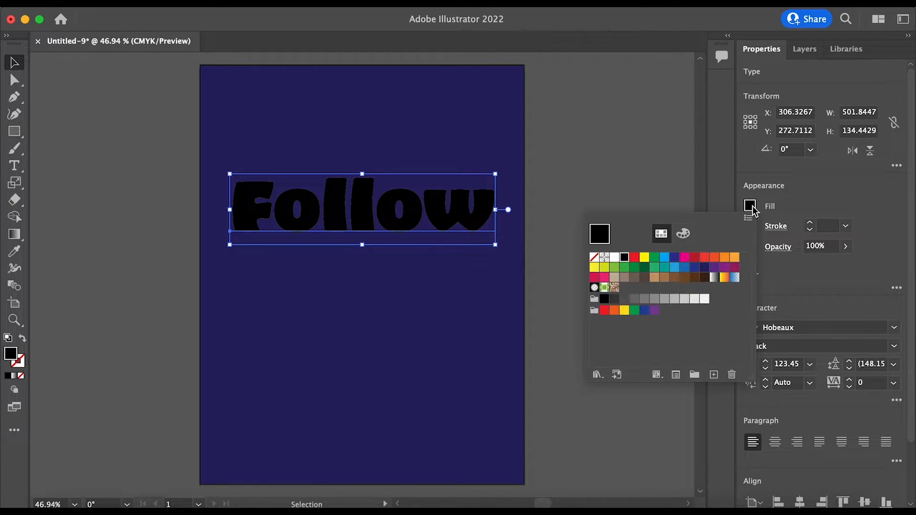
Fill 'Follow' with a left pink to right deep purple gradient, then deselect.
left_click(596, 257)
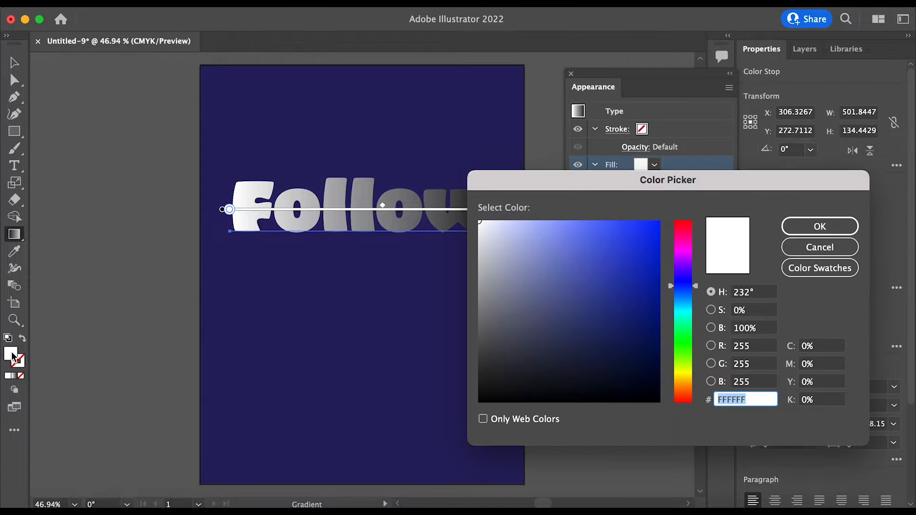
left_click(819, 226)
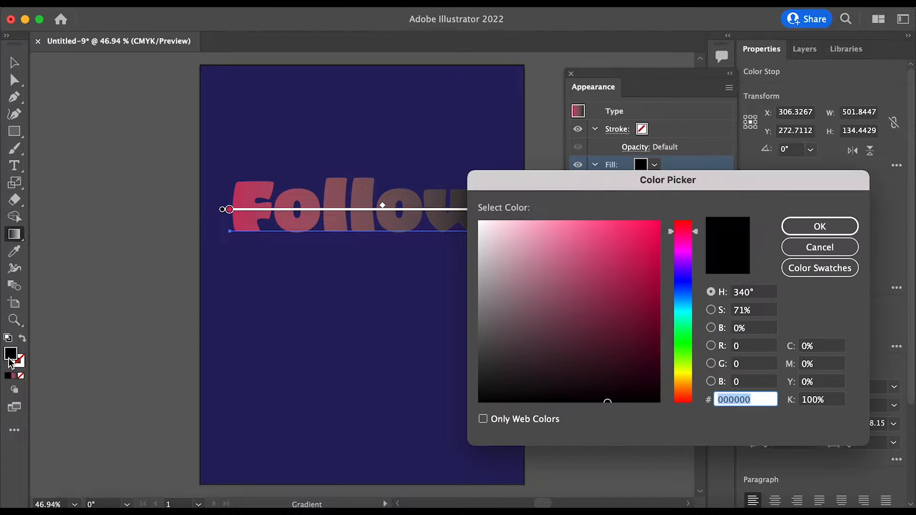
left_click(819, 227)
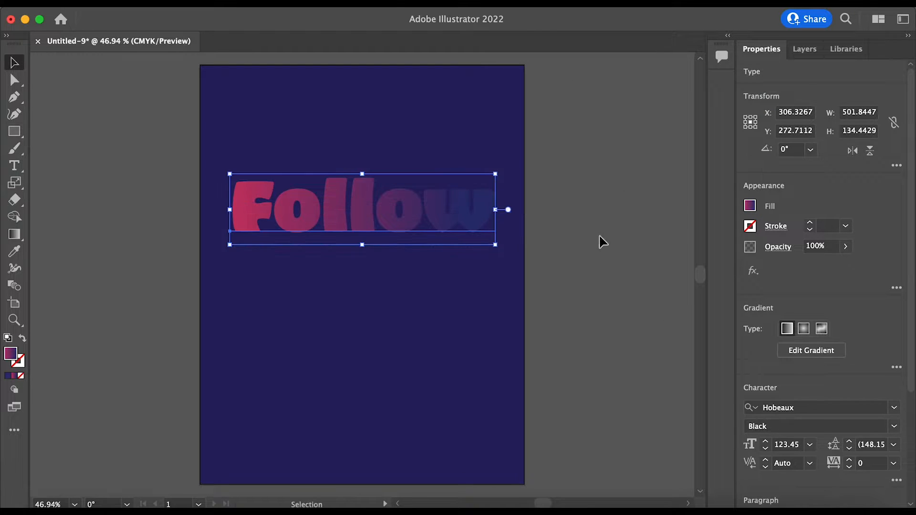
left_click(400, 228)
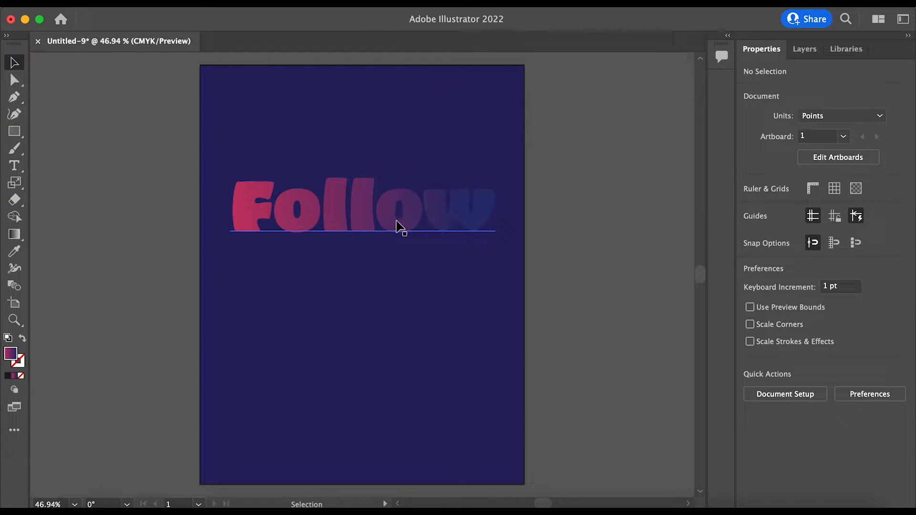
Apply an Inflate 3D effect to 'Follow': depth 20 pt, volume 40%, inflate both sides.
left_click(363, 209)
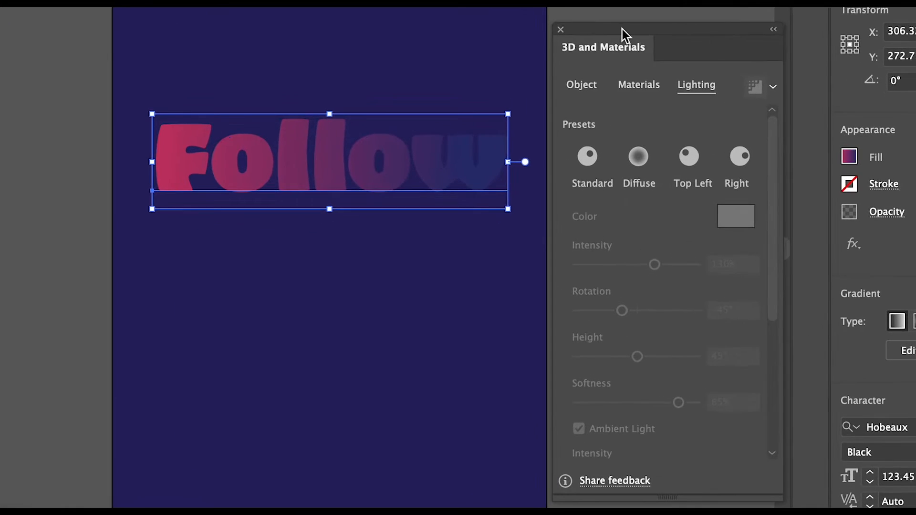
left_click(581, 85)
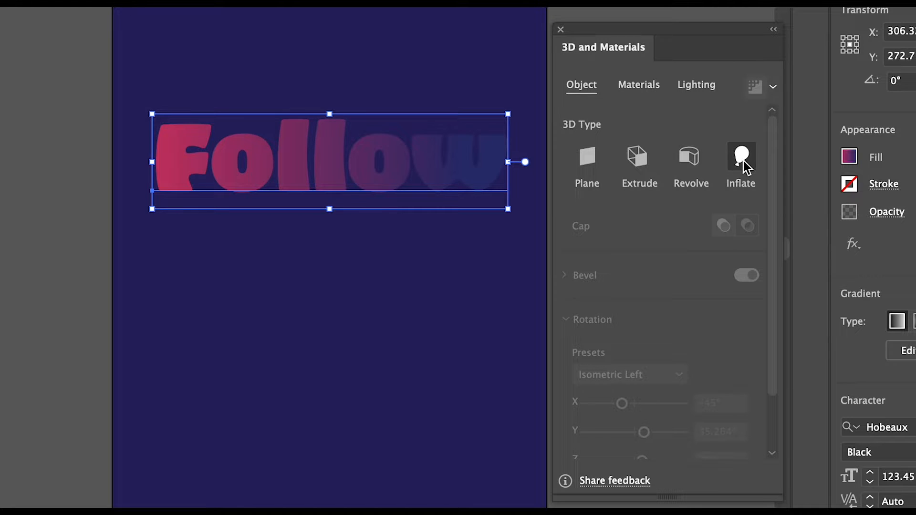
left_click(740, 161)
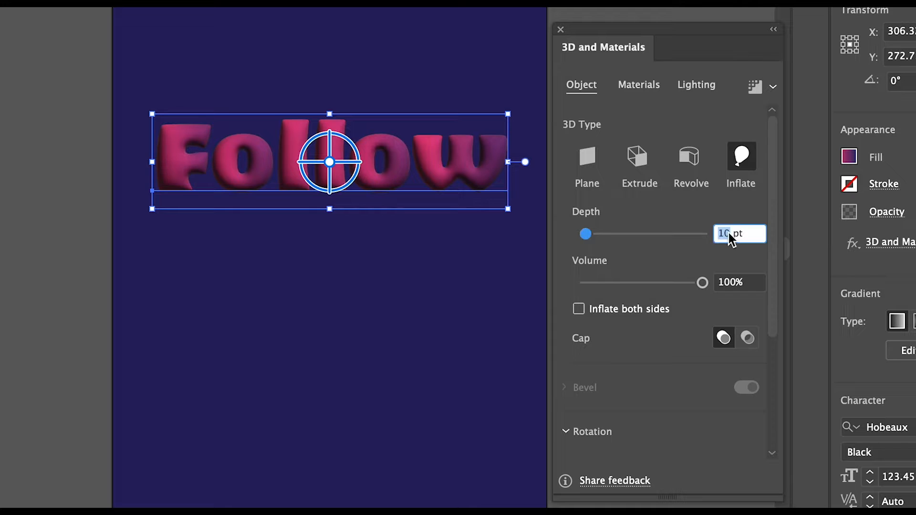
type("20")
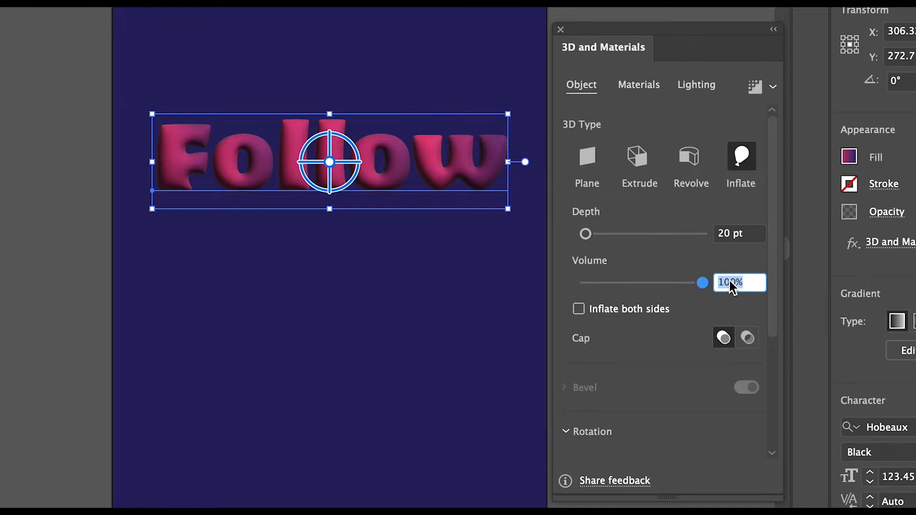
left_click_drag(702, 282, 631, 283)
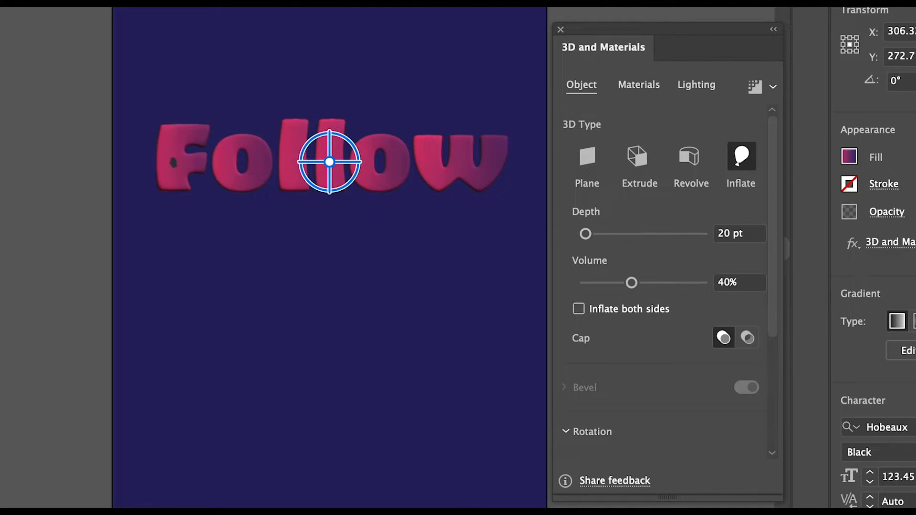
left_click(330, 162)
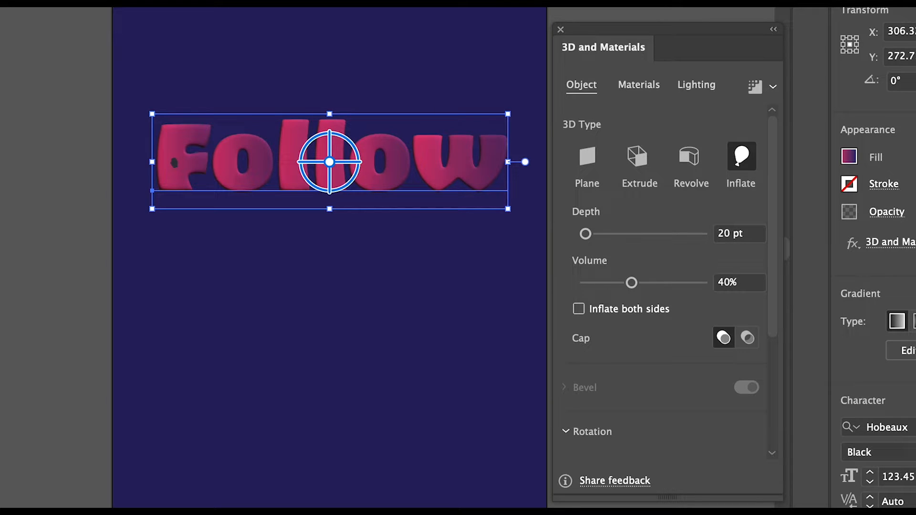
left_click(578, 309)
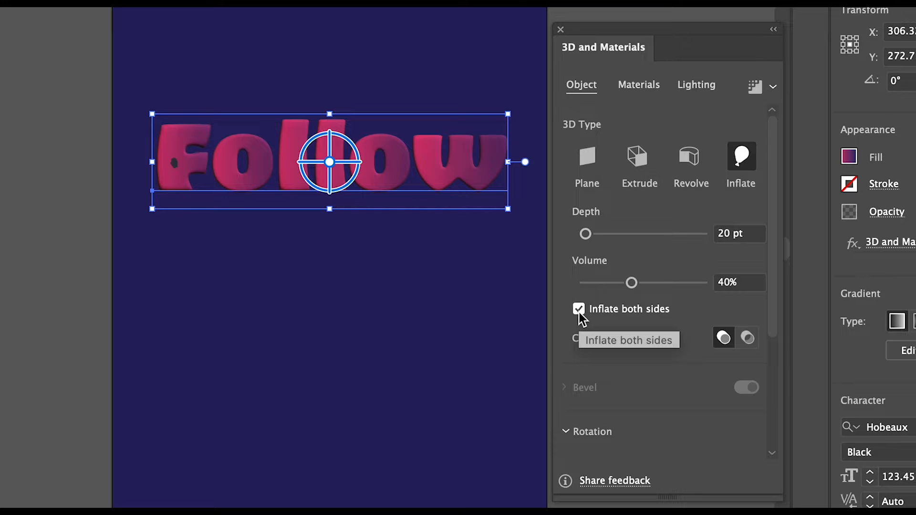
mouse_move(568, 368)
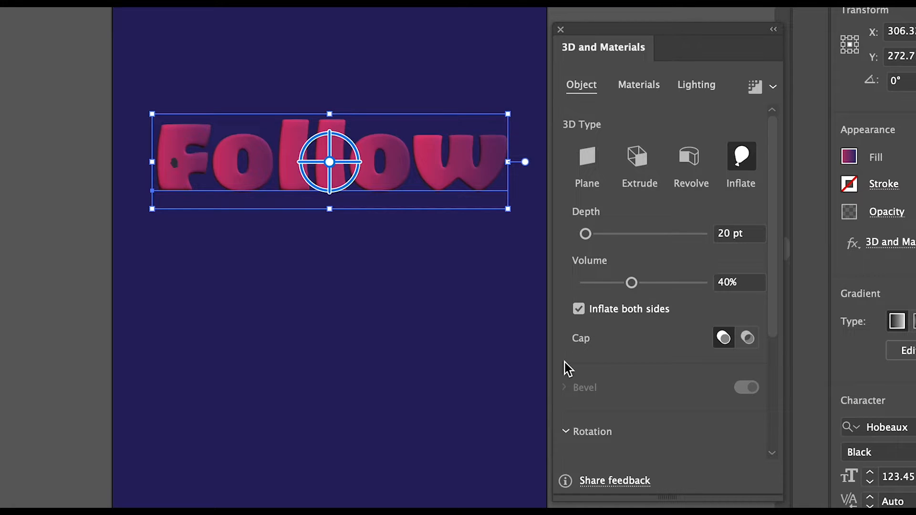
Set the 3D rotation preset of 'Follow' to Isometric Left.
scroll("down", 3)
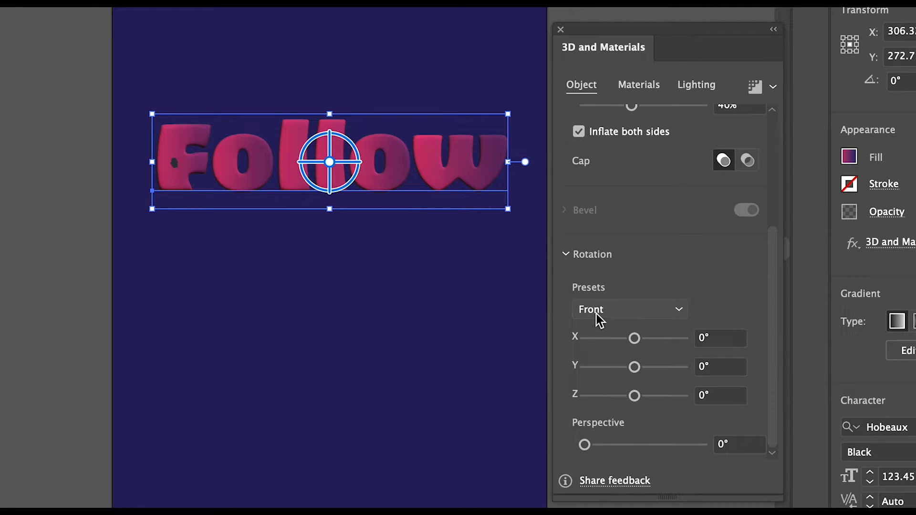
left_click(630, 309)
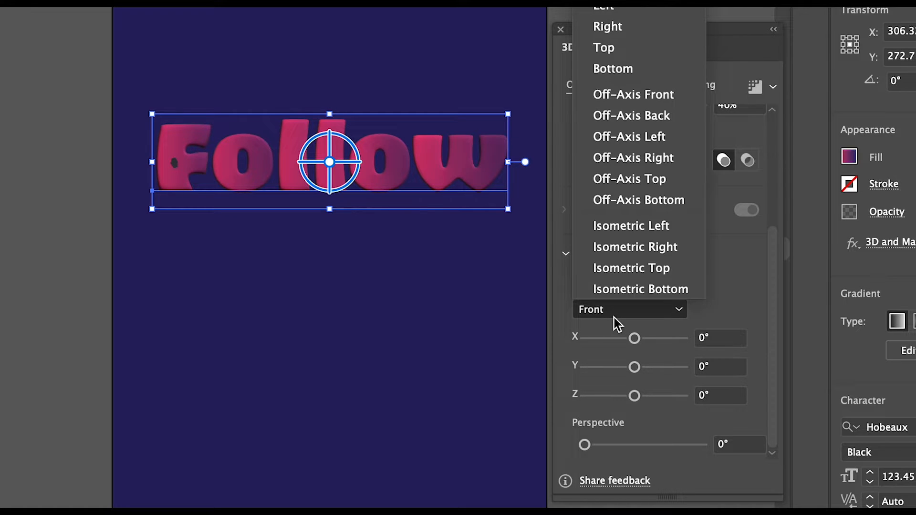
left_click(631, 226)
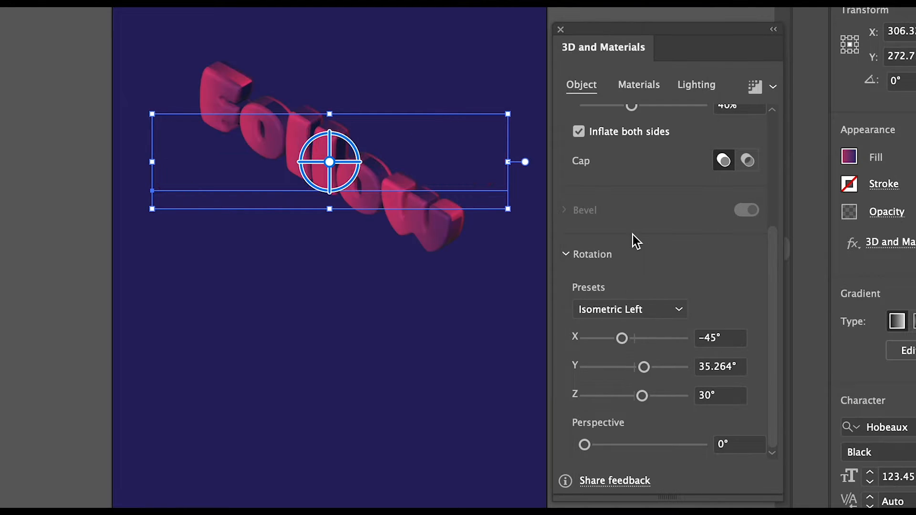
left_click(639, 85)
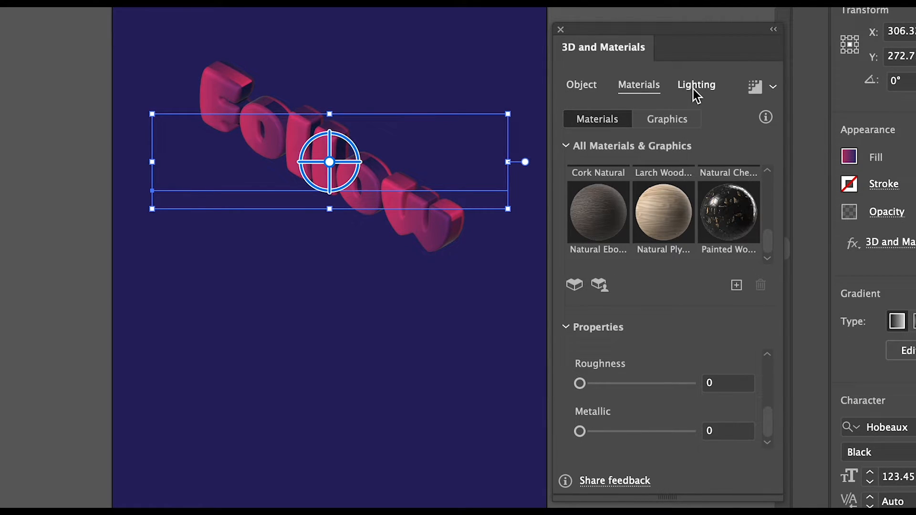
Enable a Below Object shadow, with light rotation −45° and softness 85%.
left_click(696, 84)
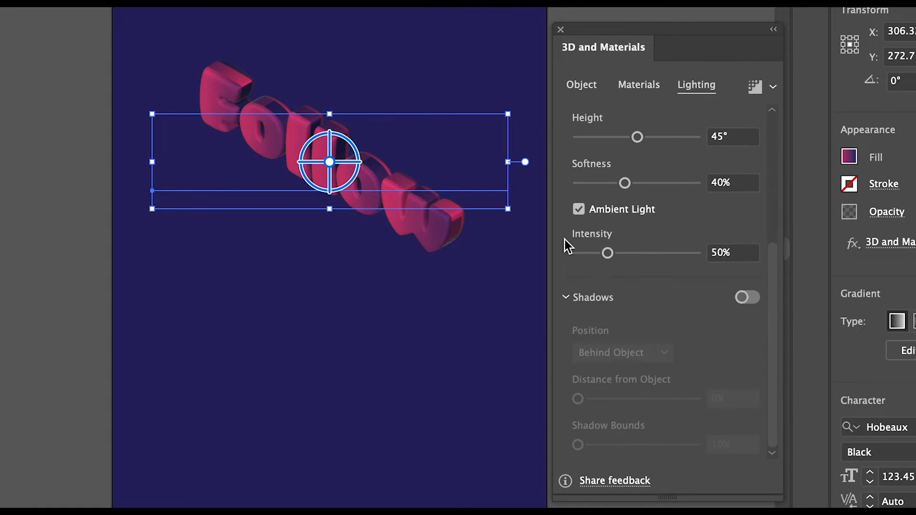
left_click(747, 298)
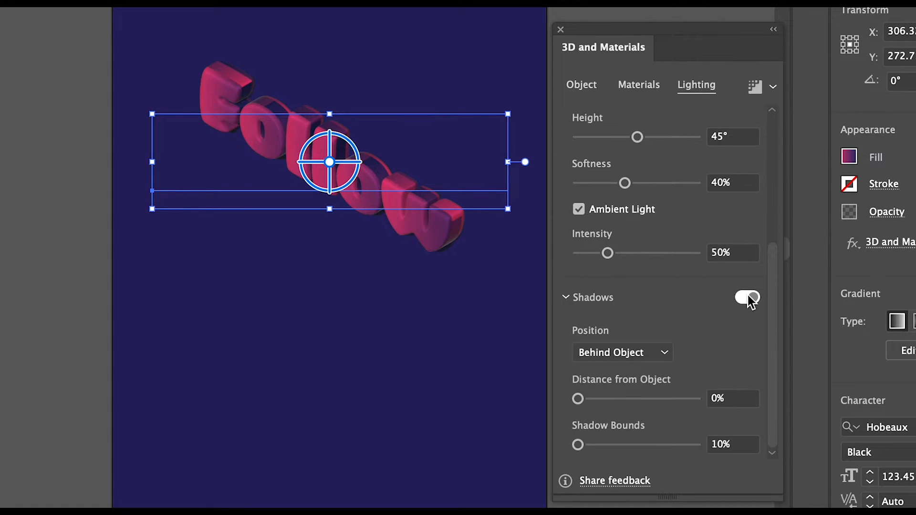
left_click(747, 298)
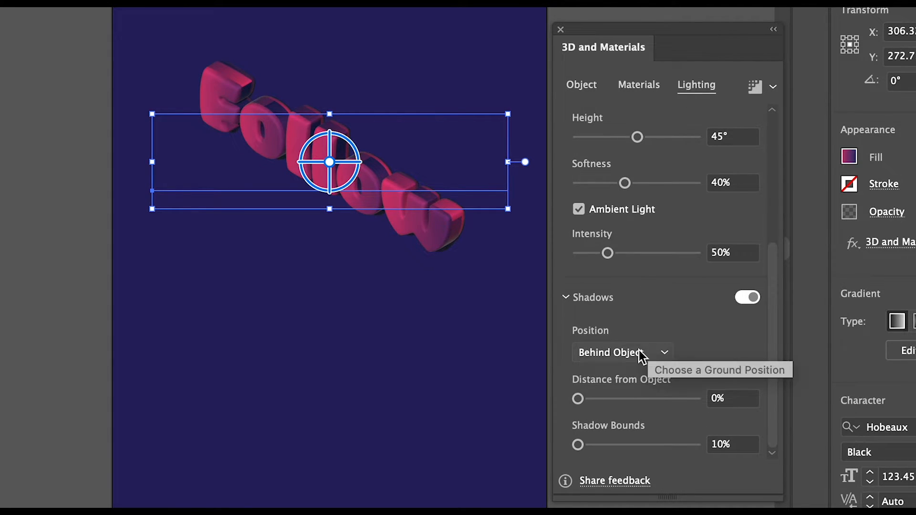
left_click(621, 352)
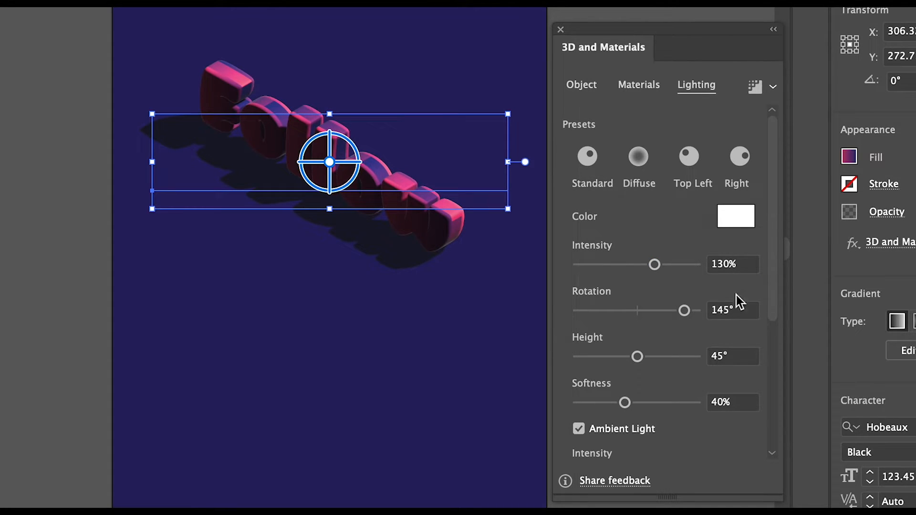
left_click_drag(683, 310, 622, 310)
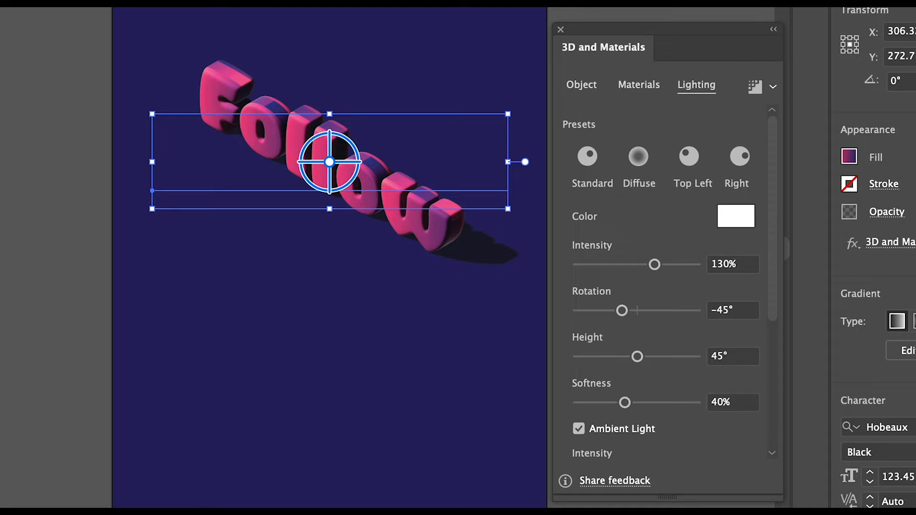
left_click_drag(624, 403, 678, 403)
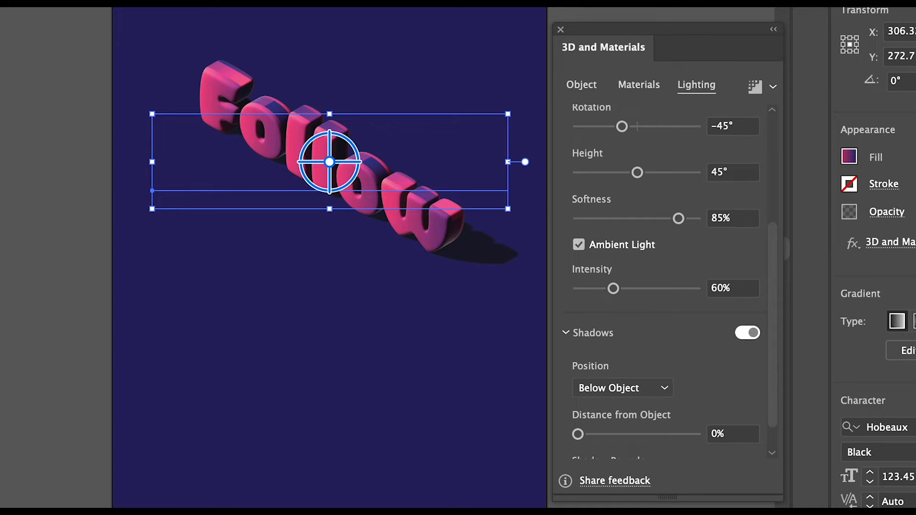
Duplicate the 3D text into 'Your' and 'Dreams' lines stacked beneath 'Follow'.
left_click_drag(329, 162, 330, 254)
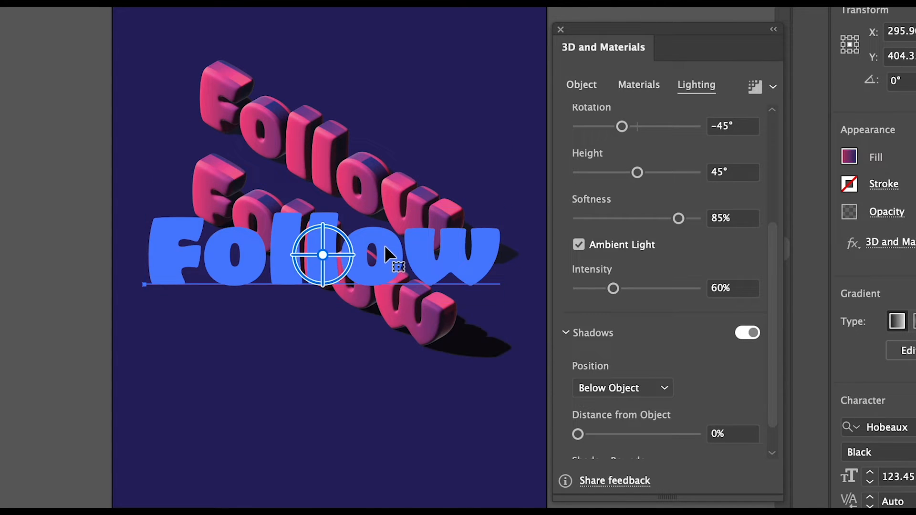
left_click(850, 157)
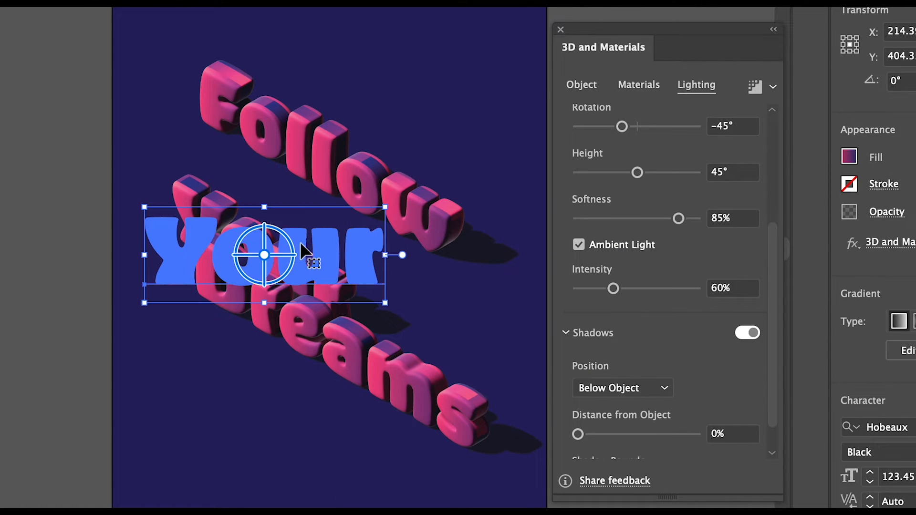
left_click_drag(265, 255, 430, 380)
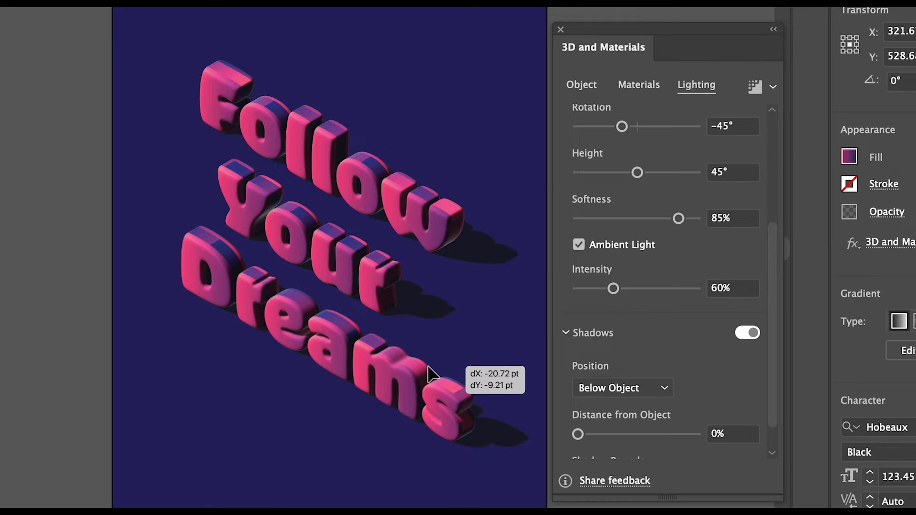
left_click_drag(430, 374, 358, 242)
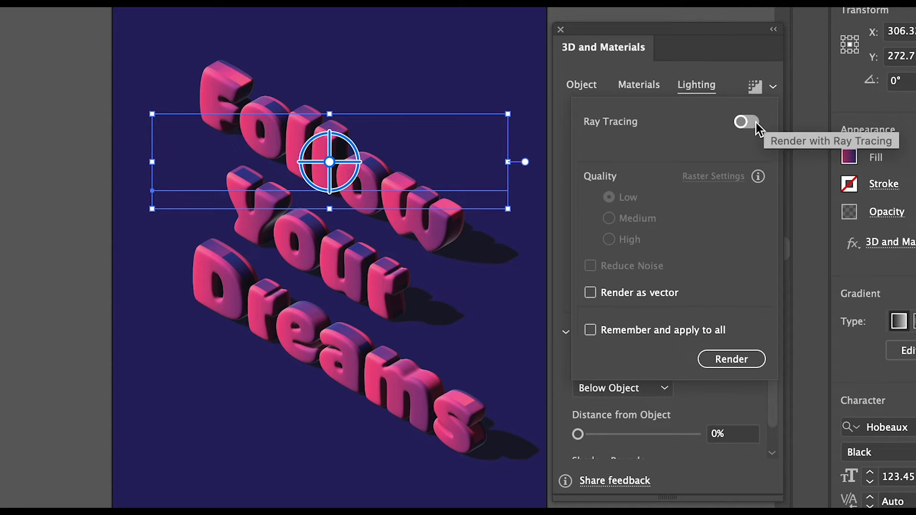
Turn on Ray Tracing at High quality with Reduce Noise and render the text.
left_click(746, 122)
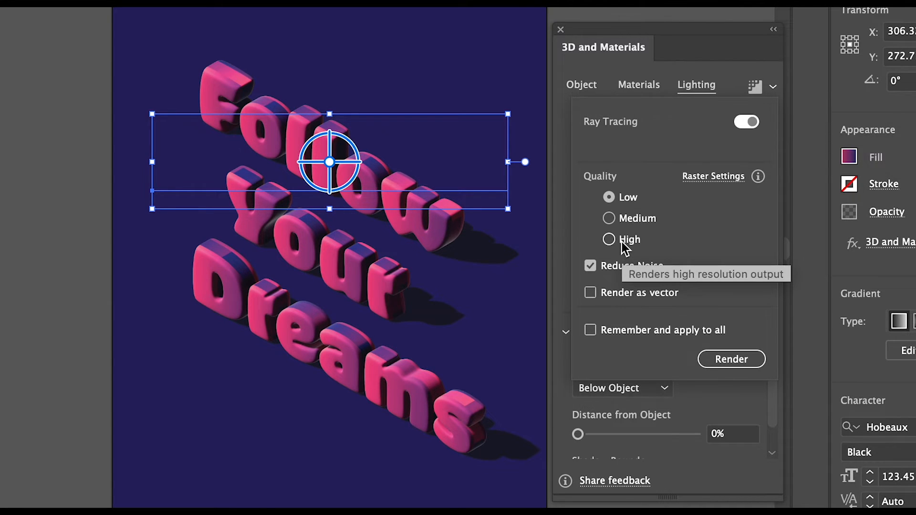
left_click(608, 238)
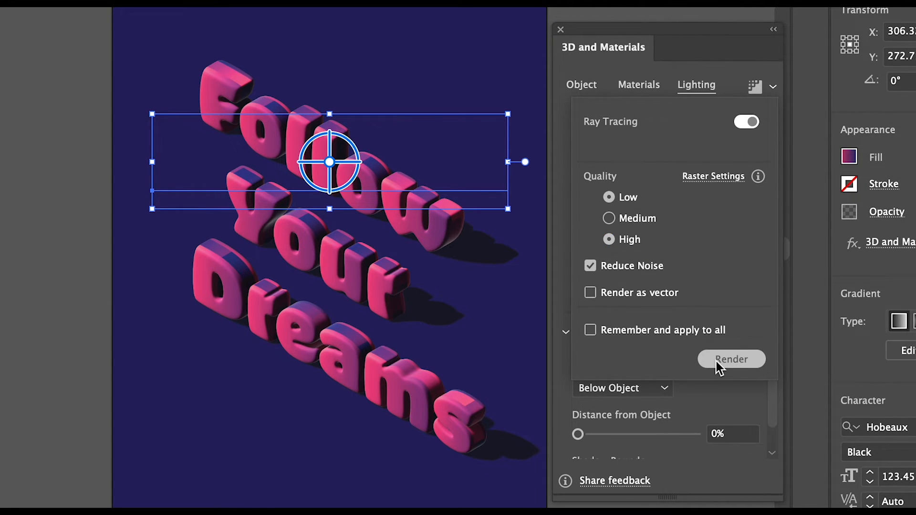
left_click(731, 359)
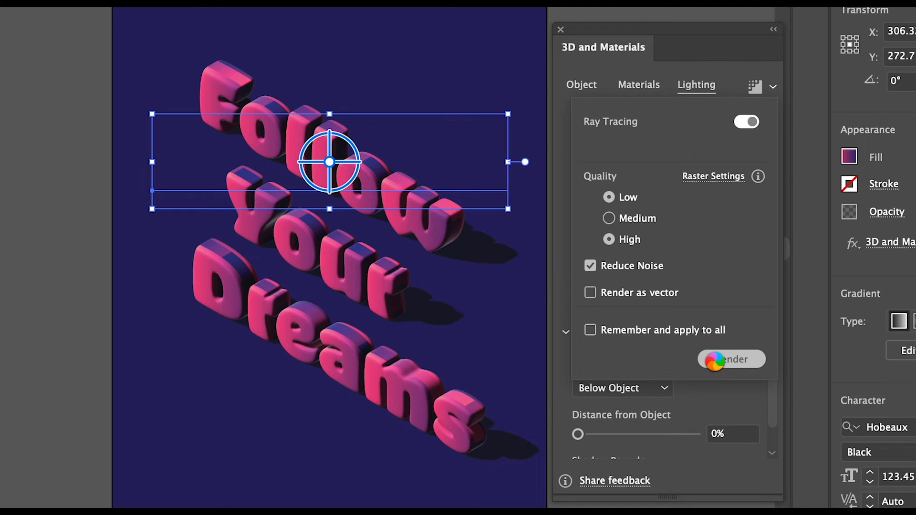
left_click(731, 359)
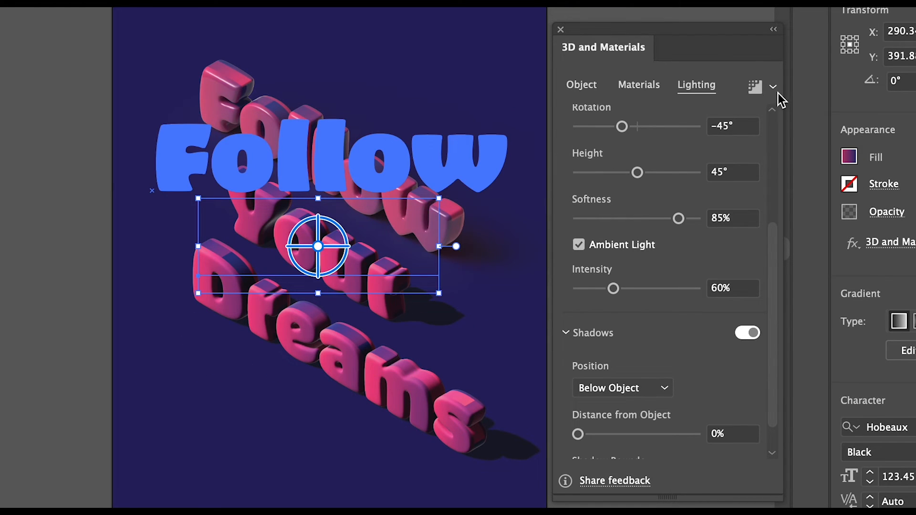
Render the 'Dreams' line with high-quality ray tracing too.
left_click(754, 87)
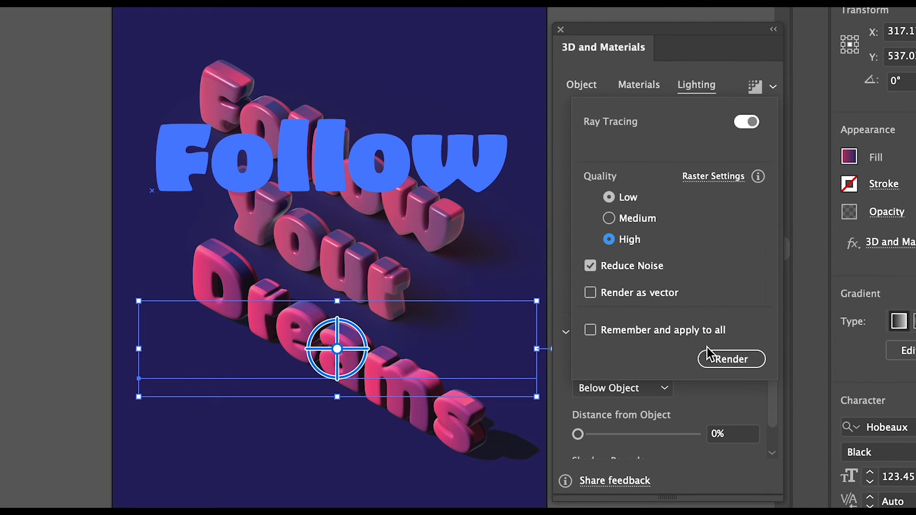
left_click(732, 358)
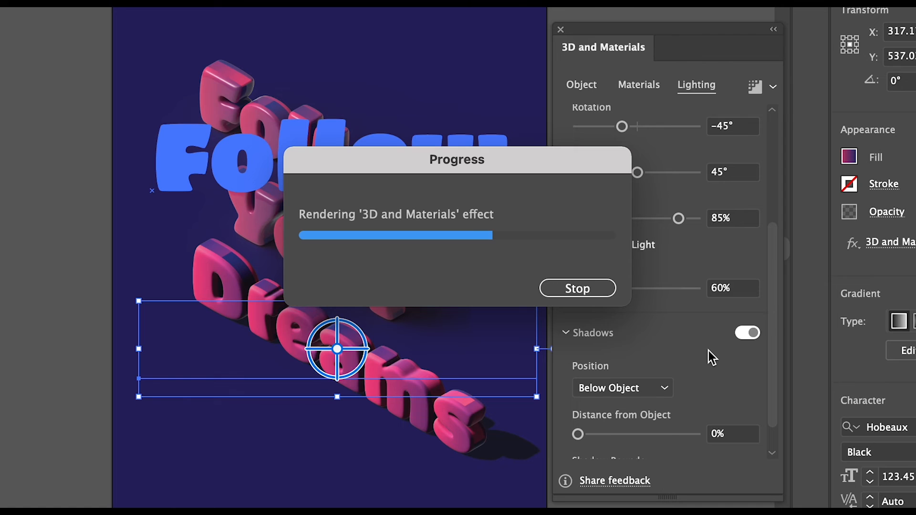